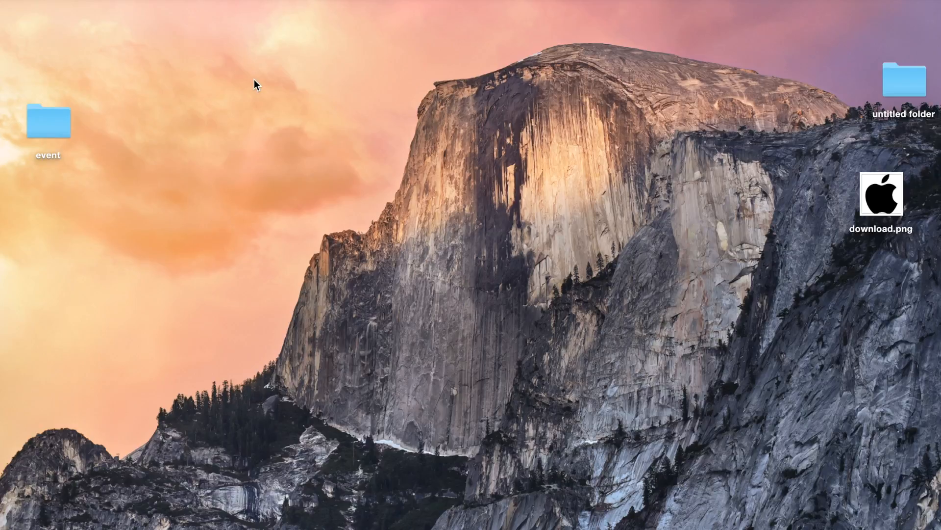
# Open Get Info for the desktop folder 'event' from its right-click menu.
pyautogui.click(48, 120)
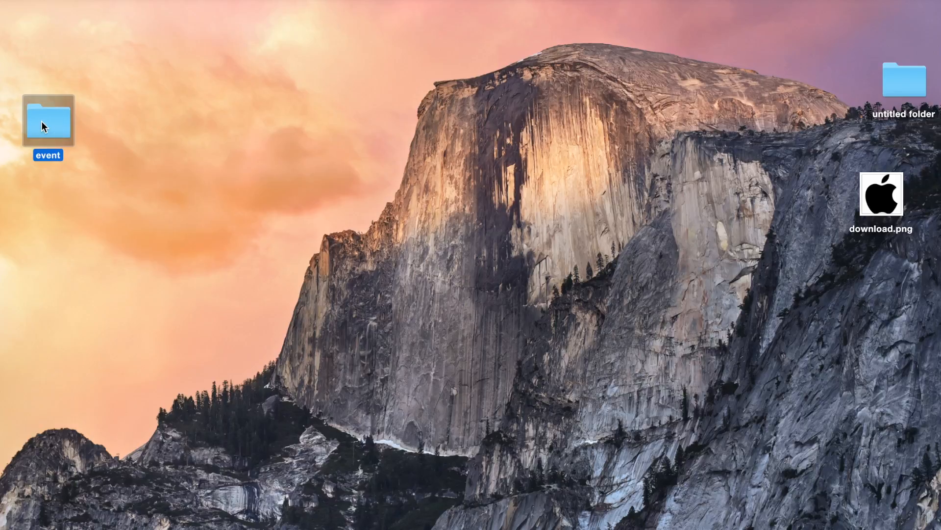
pyautogui.moveTo(136, 201)
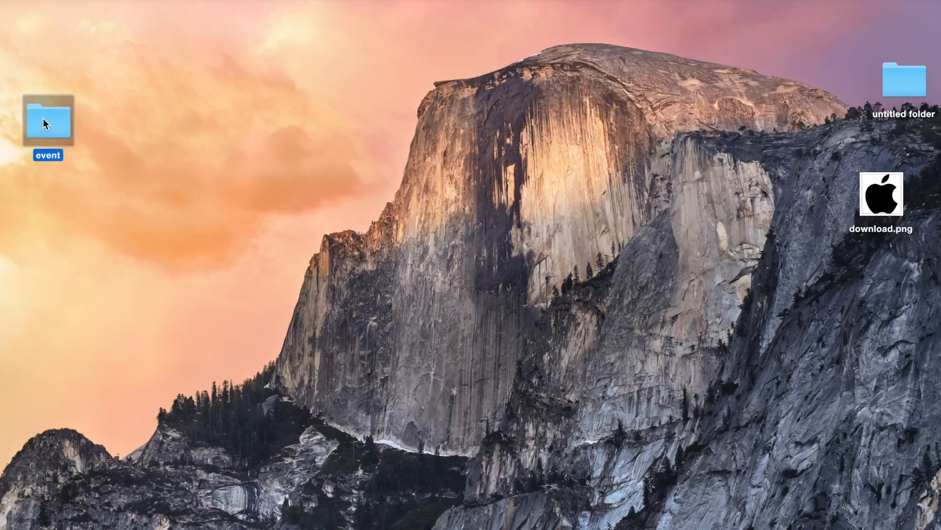
pyautogui.rightClick(49, 120)
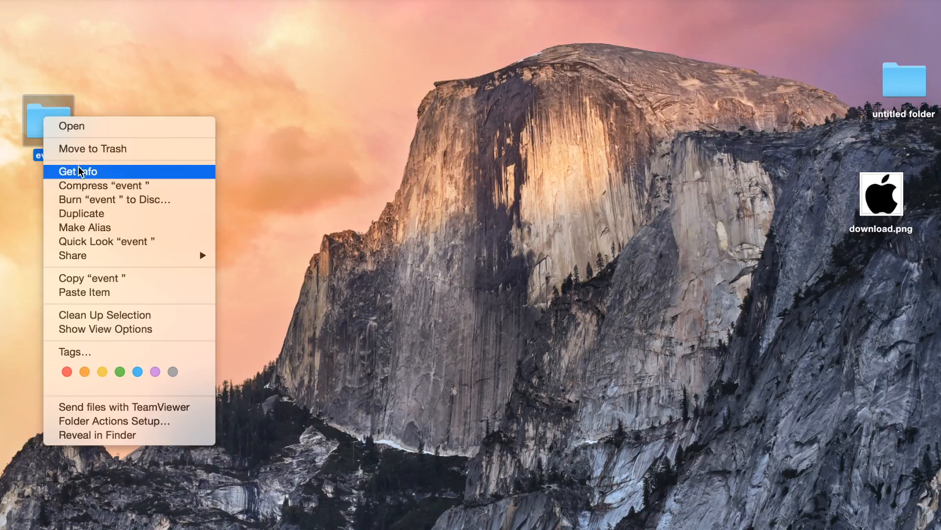
pyautogui.click(77, 171)
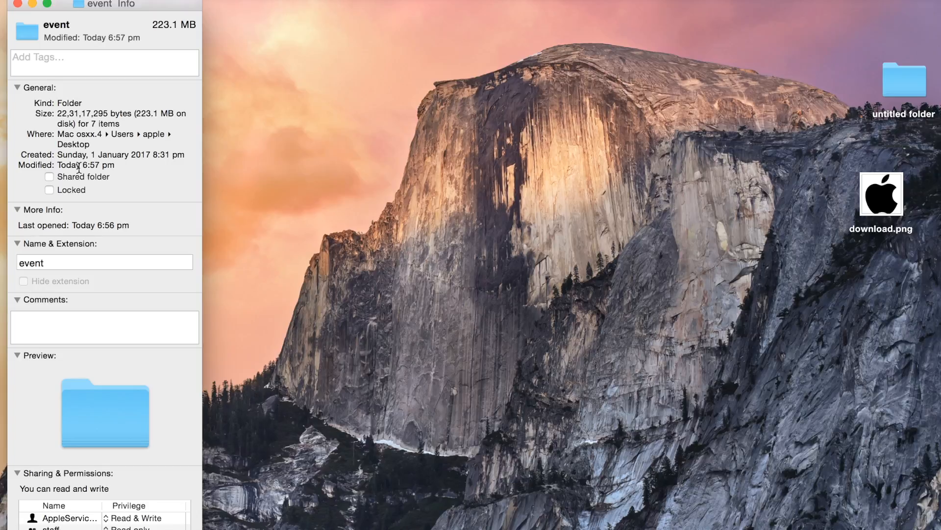
pyautogui.moveTo(26, 30)
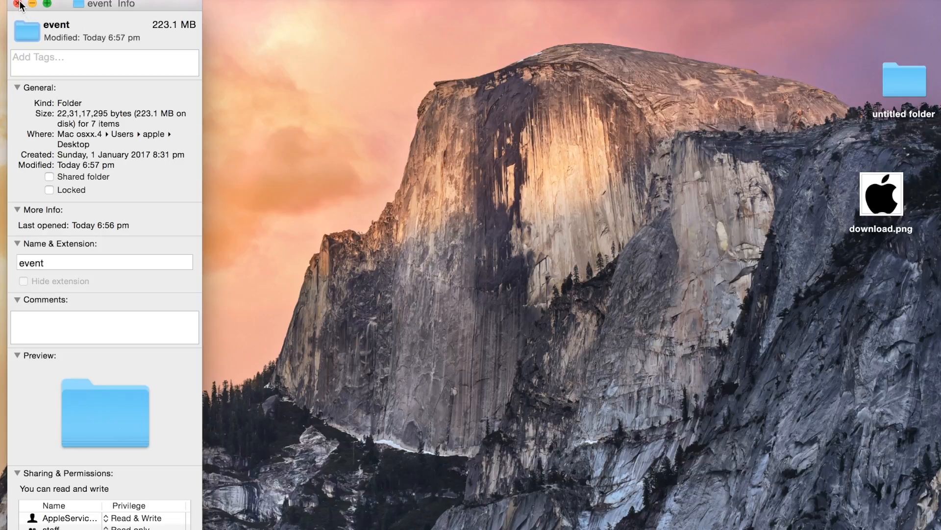
# Close the info window and launch Preview via a Spotlight search for 'preview'.
pyautogui.click(17, 4)
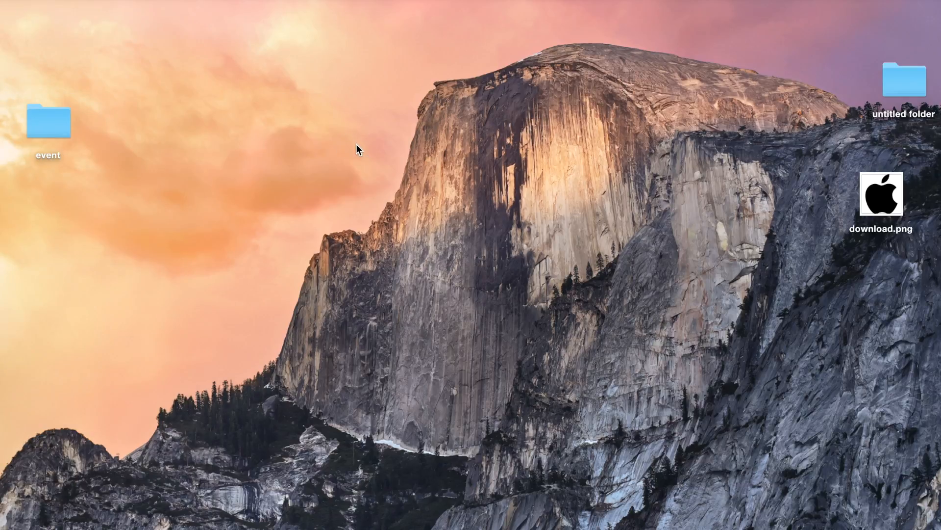
pyautogui.write('preview')
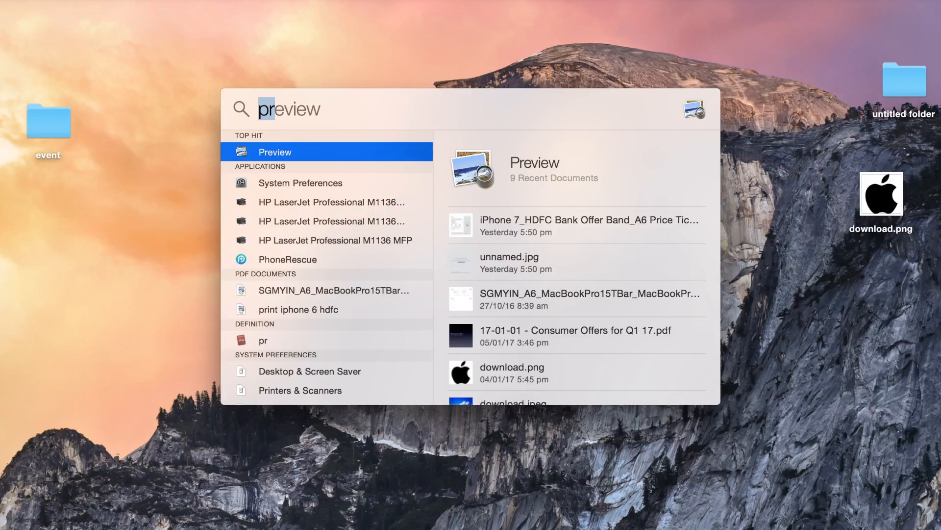
pyautogui.click(274, 152)
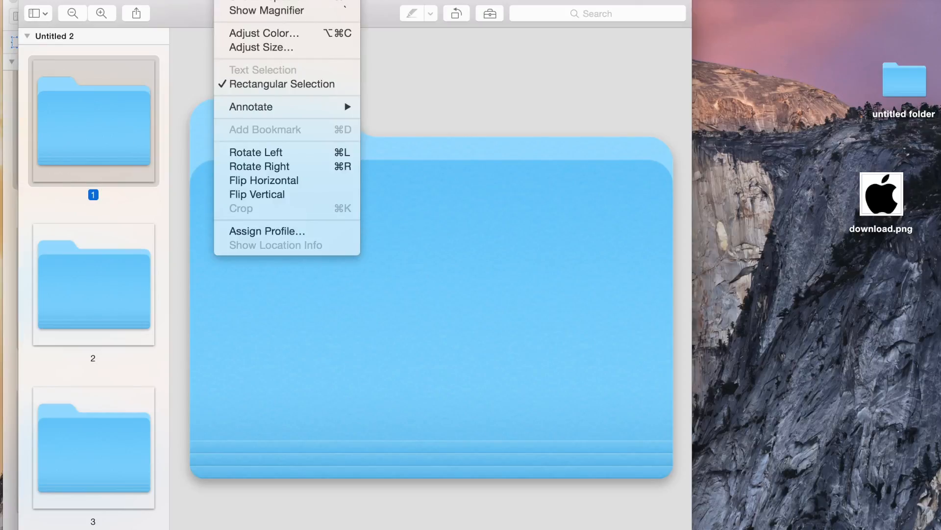
# Tint the blue folder icon image dark green with Preview's Adjust Color panel.
pyautogui.click(263, 32)
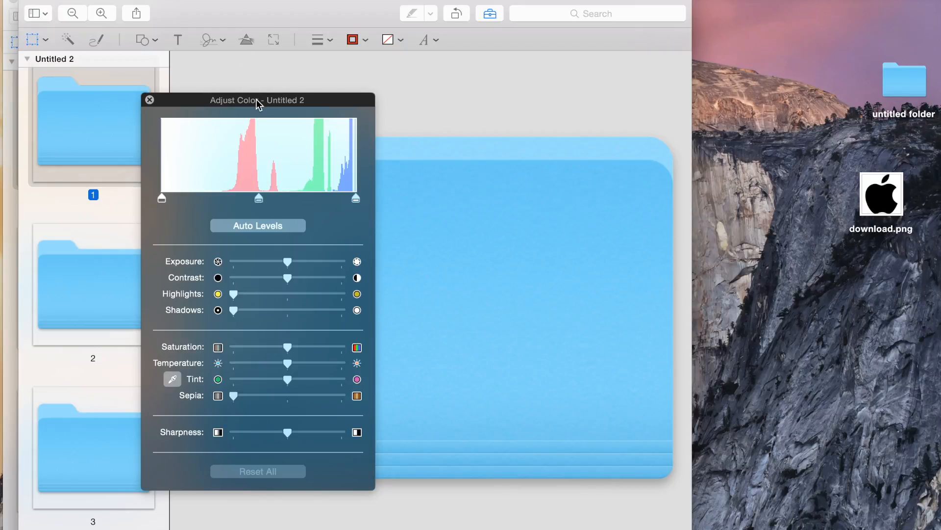
pyautogui.moveTo(257, 100); pyautogui.dragTo(345, 78)
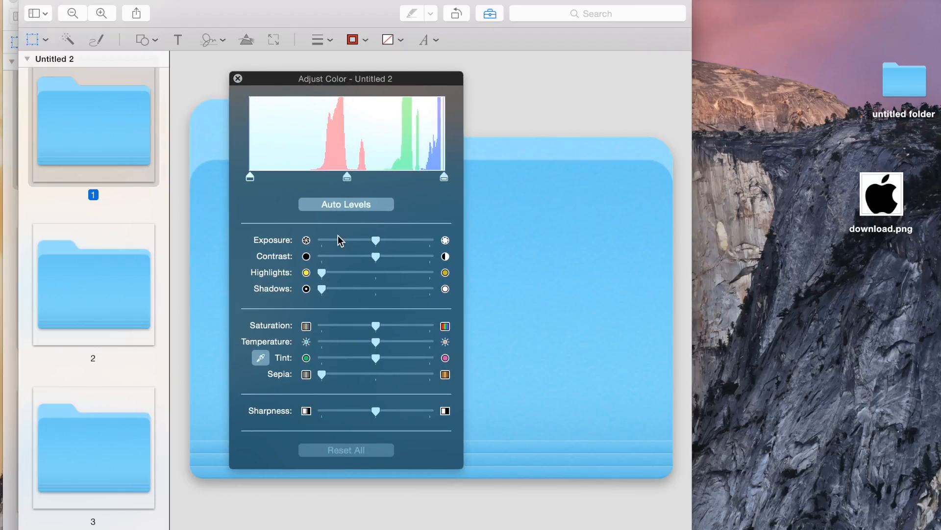
pyautogui.click(345, 203)
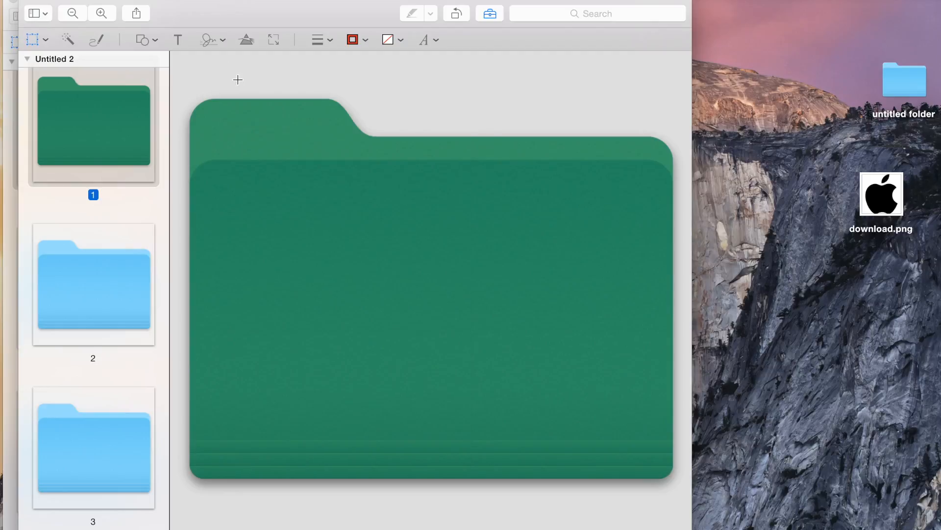
pyautogui.moveTo(77, 122)
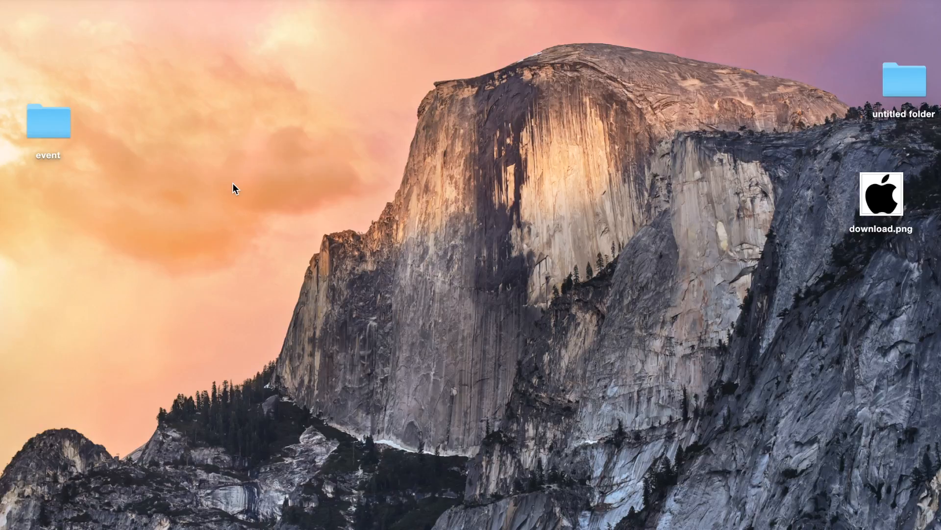
# Paste the green image as the 'event' folder icon in Get Info, then close it.
pyautogui.click(48, 120)
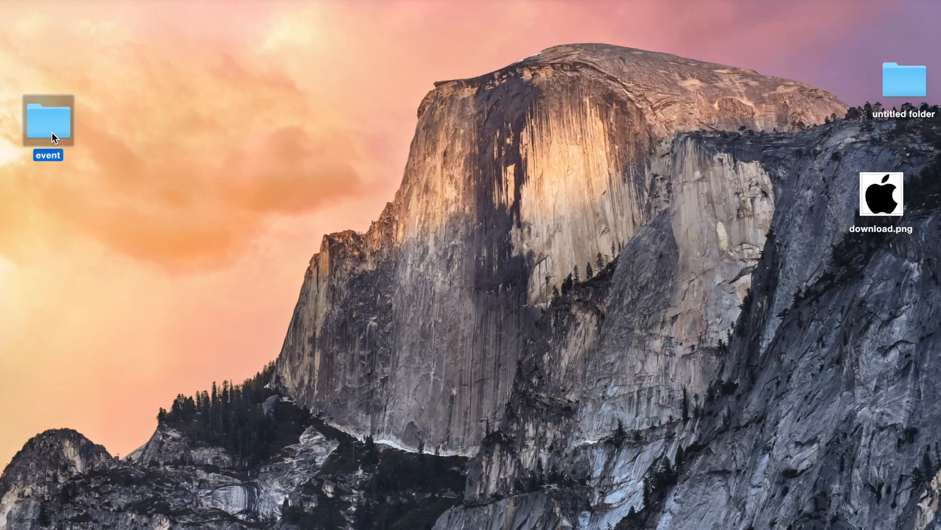
pyautogui.click(97, 184)
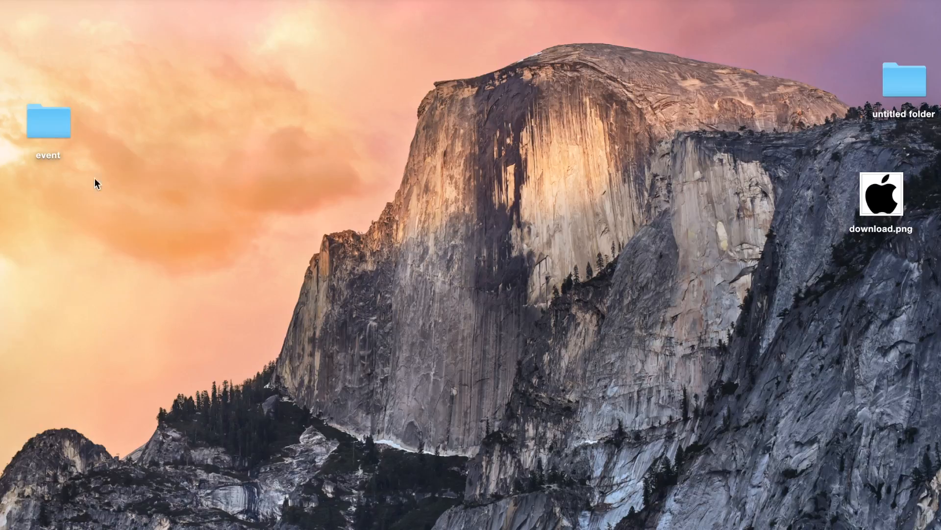
pyautogui.rightClick(48, 120)
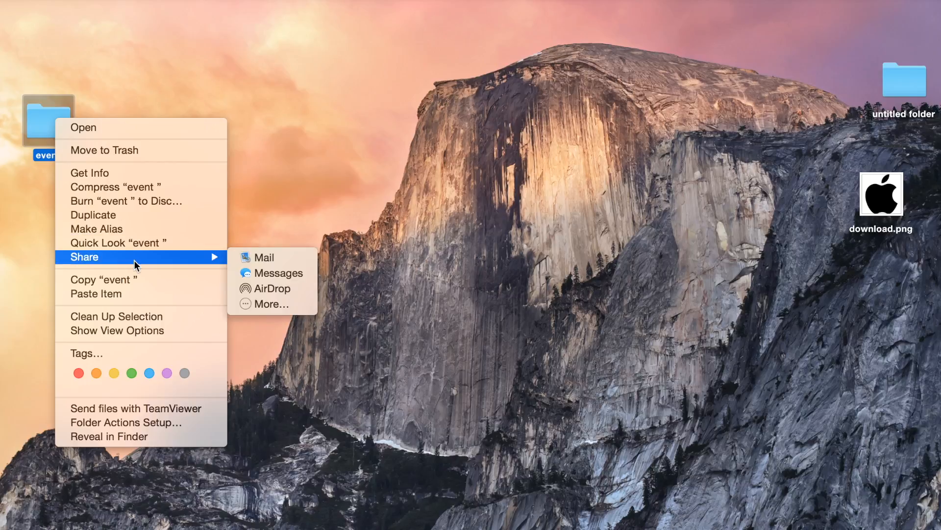
pyautogui.click(90, 173)
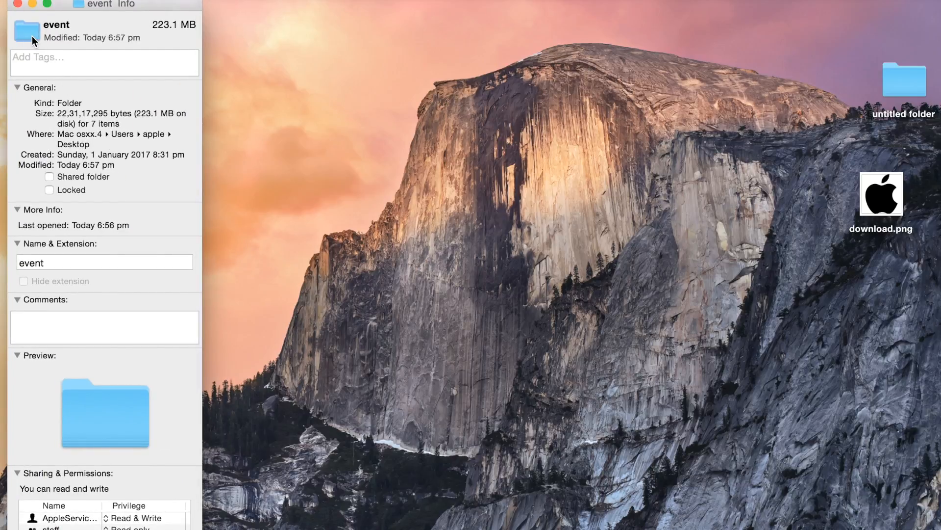
pyautogui.moveTo(78, 46)
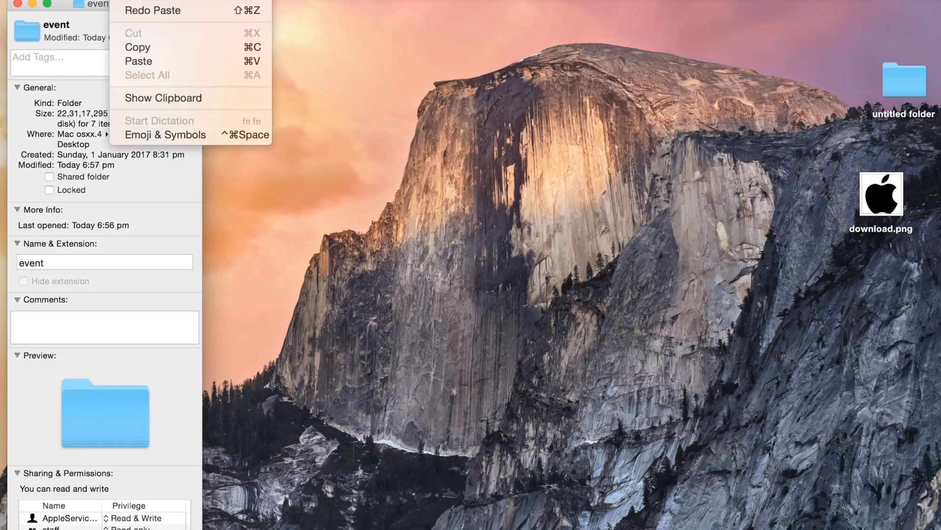
pyautogui.moveTo(153, 62)
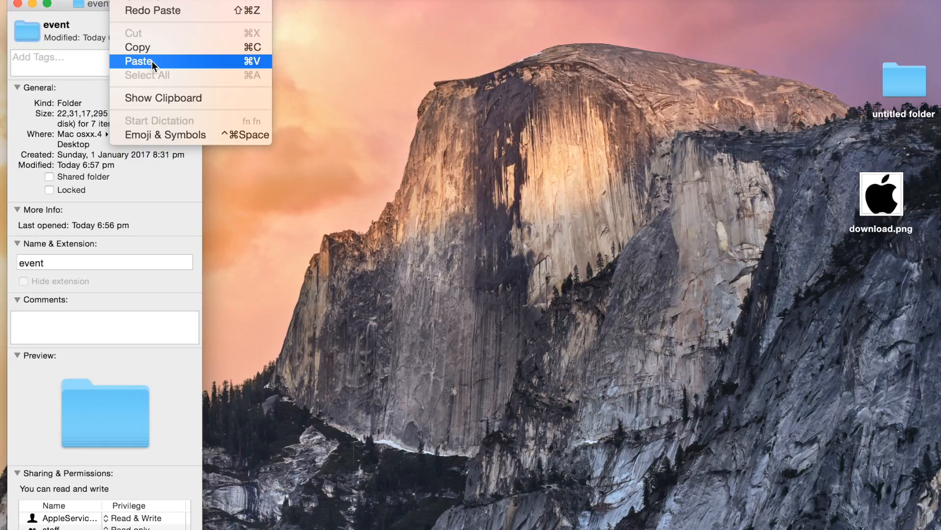
pyautogui.click(138, 61)
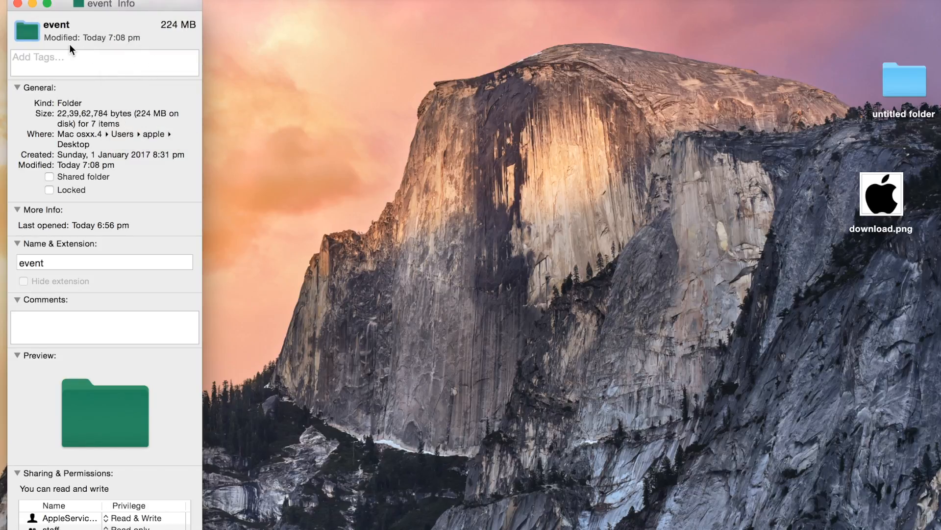
pyautogui.click(18, 4)
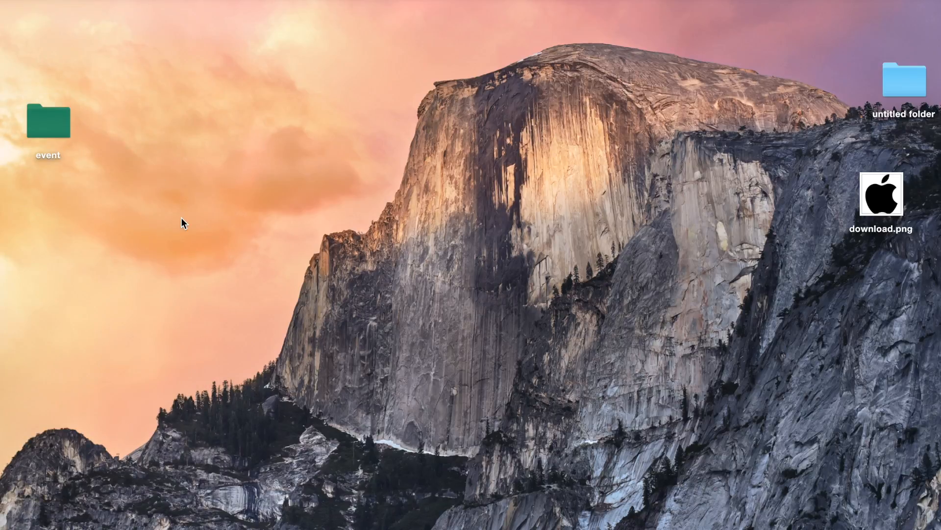
pyautogui.moveTo(94, 209)
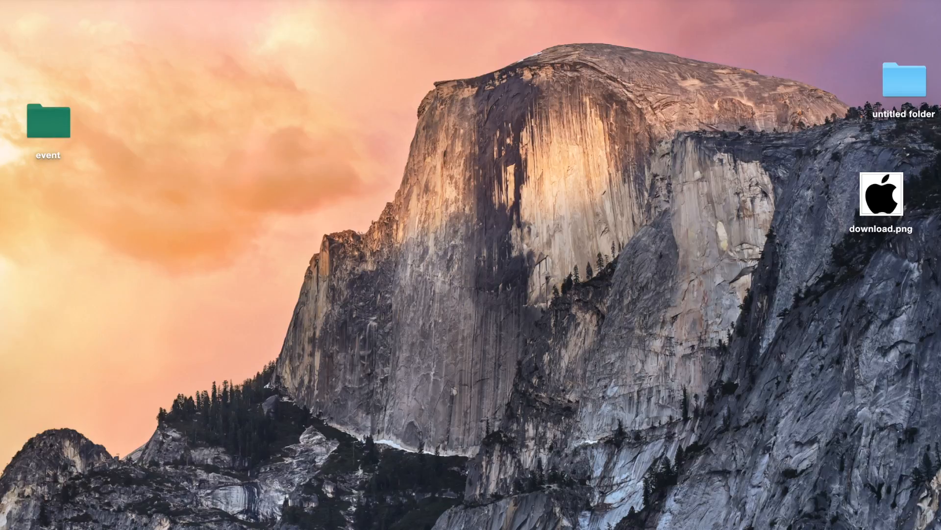
pyautogui.click(881, 196)
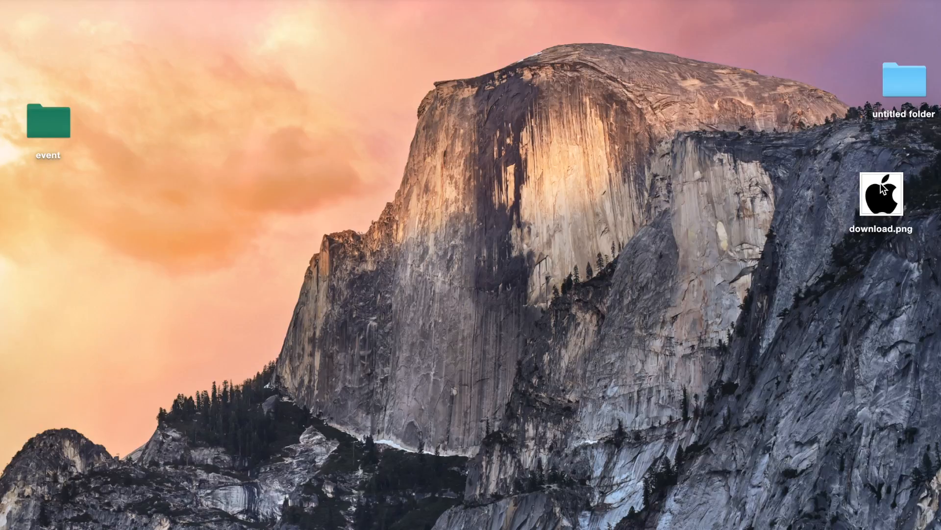
pyautogui.doubleClick(881, 194)
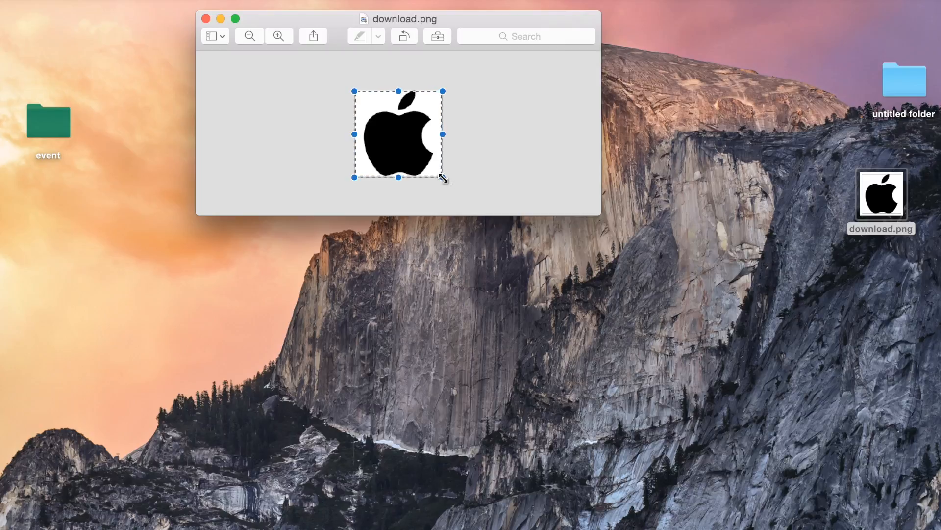
pyautogui.rightClick(397, 134)
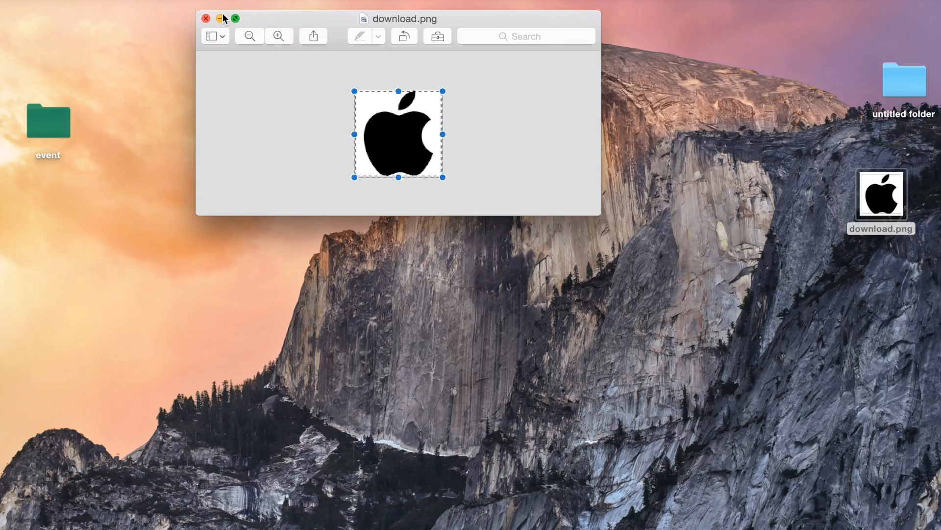
pyautogui.click(205, 19)
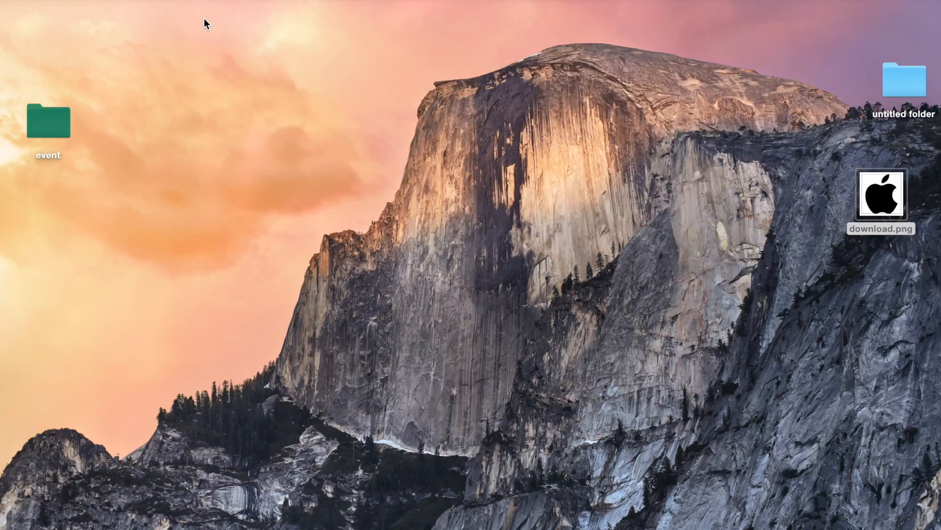
# Paste the Apple logo over the 'event' folder icon in Get Info and close it.
pyautogui.click(48, 120)
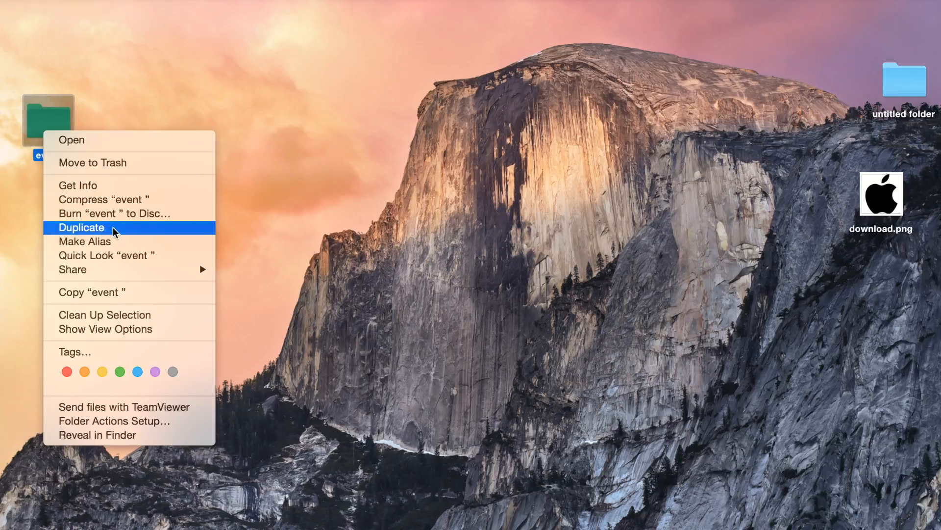
pyautogui.click(78, 185)
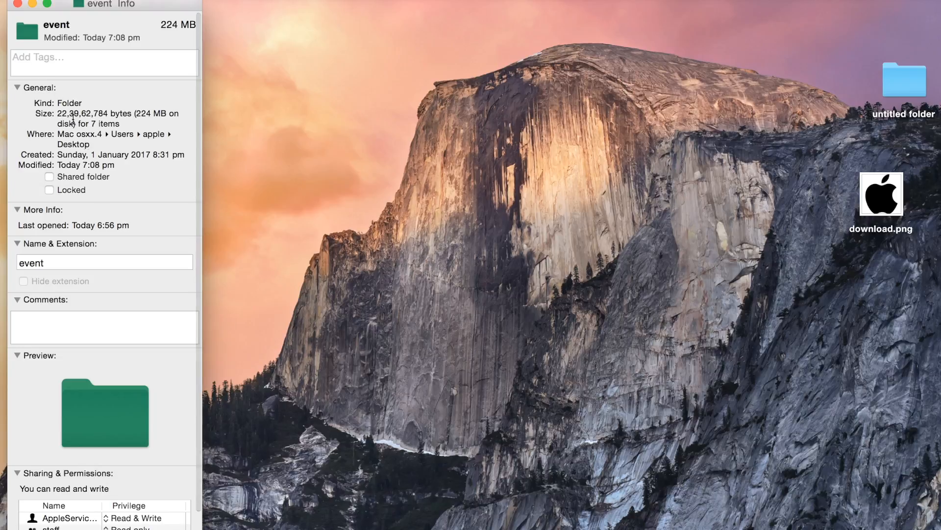
pyautogui.moveTo(27, 30)
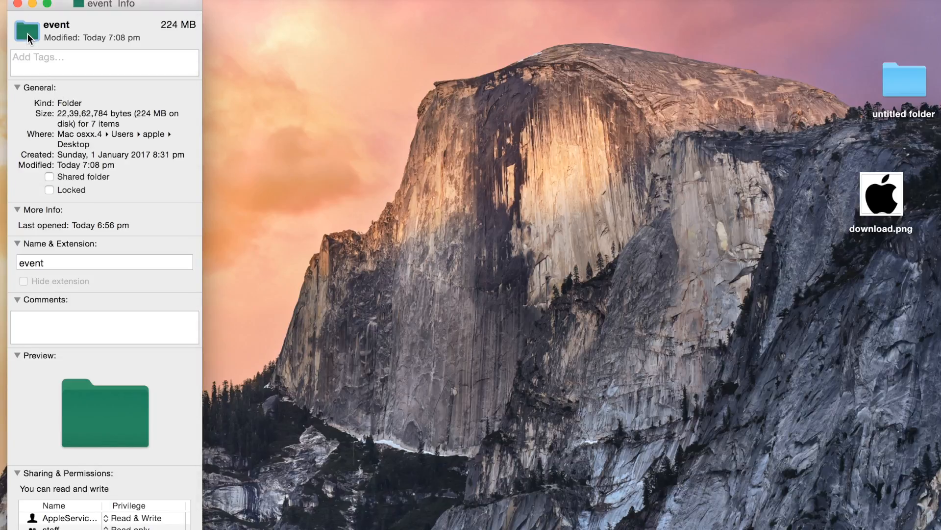
pyautogui.moveTo(72, 23)
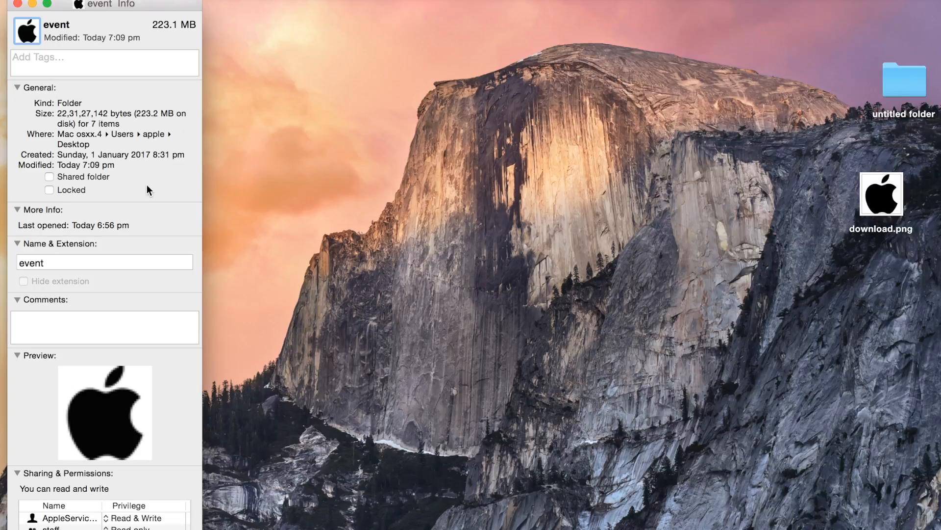
pyautogui.click(18, 4)
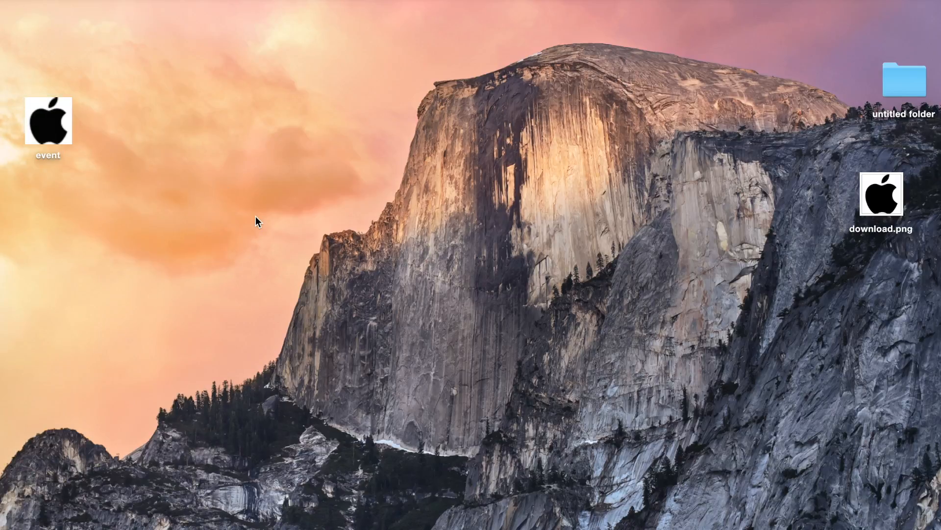